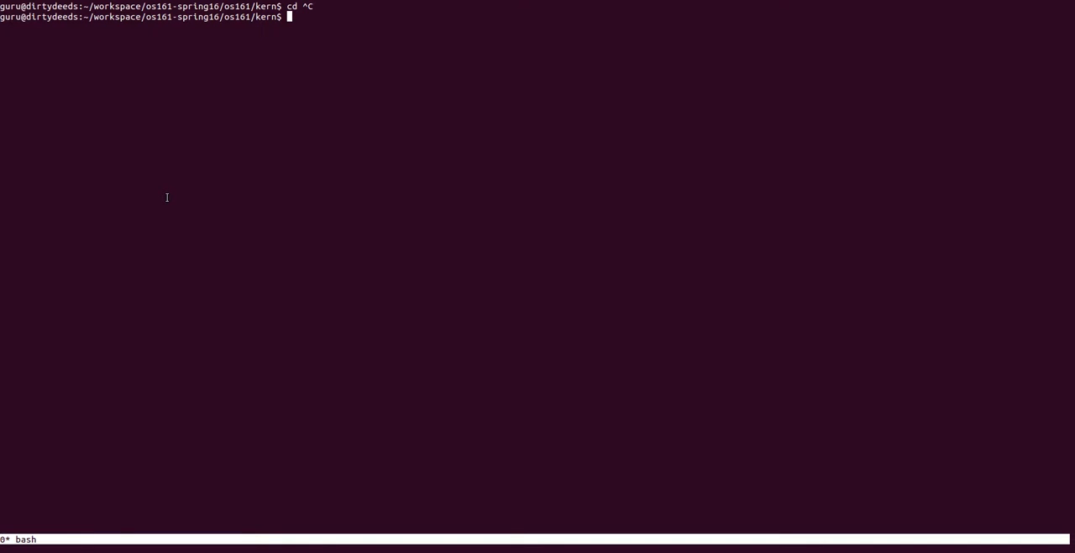
- Recursively grep the kernel sources for "schedule", then start opening thread.c in Vim
text(grep "sch)
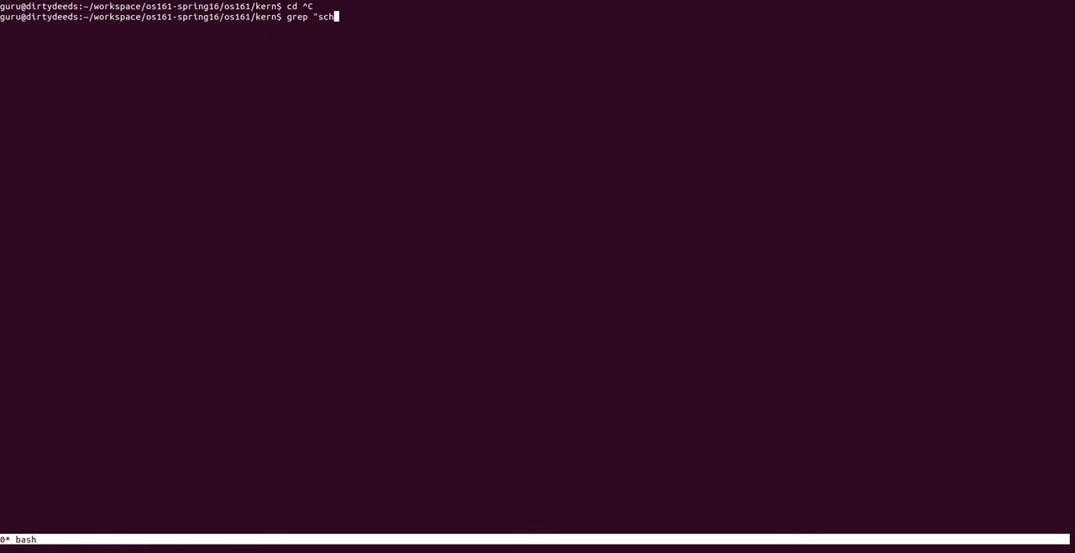
text(edule" * -rI)
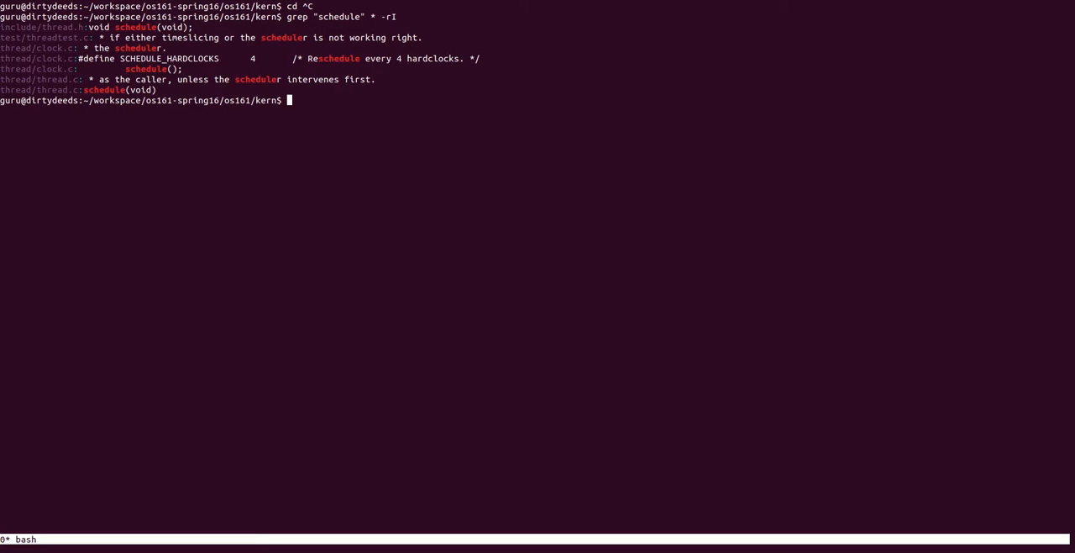
text(vim thread)
text(/)
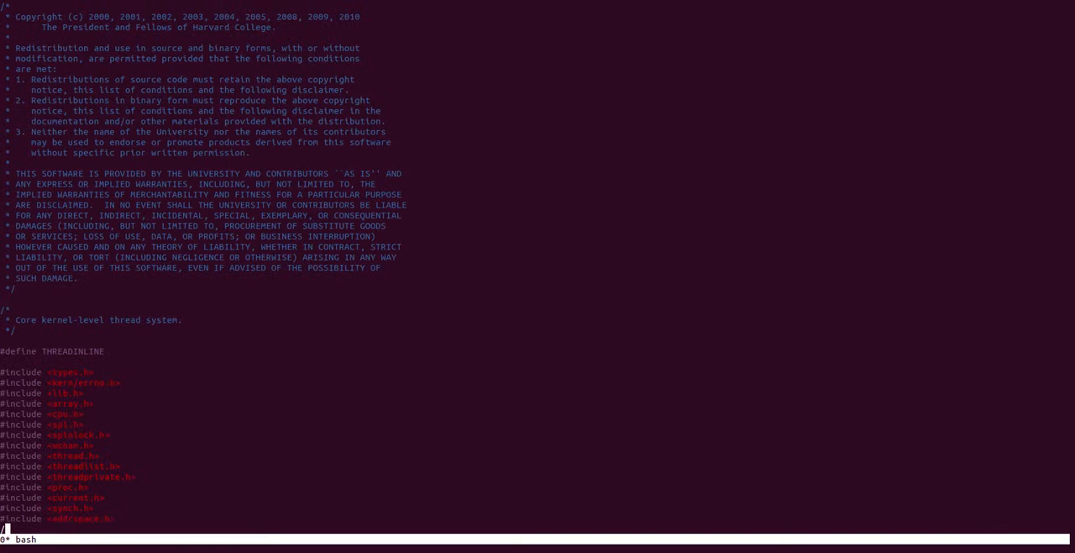
- Scroll to the empty schedule() stub and briefly highlight its round-robin placeholder comment
scroll(down, 3)
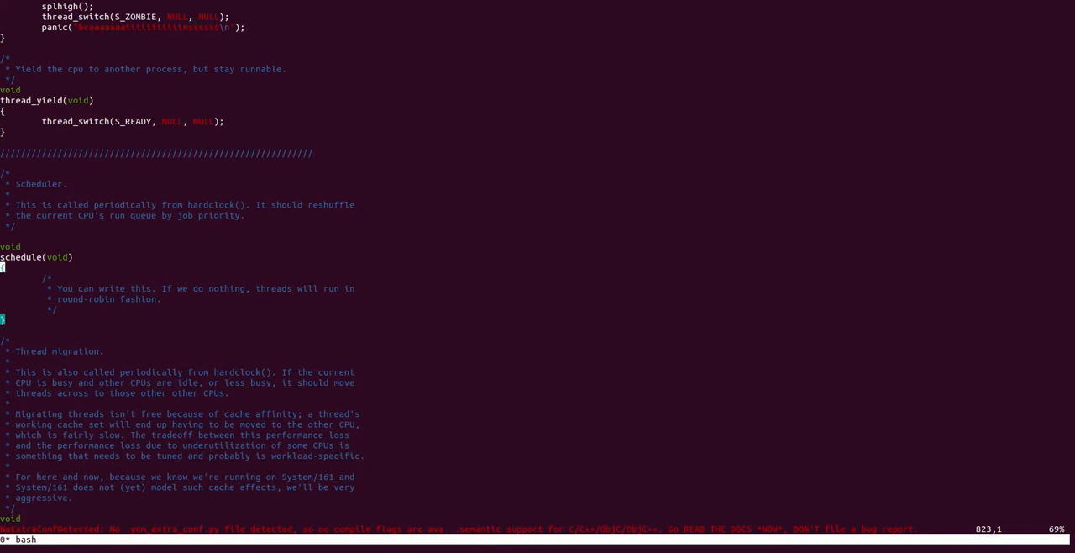
key(v)
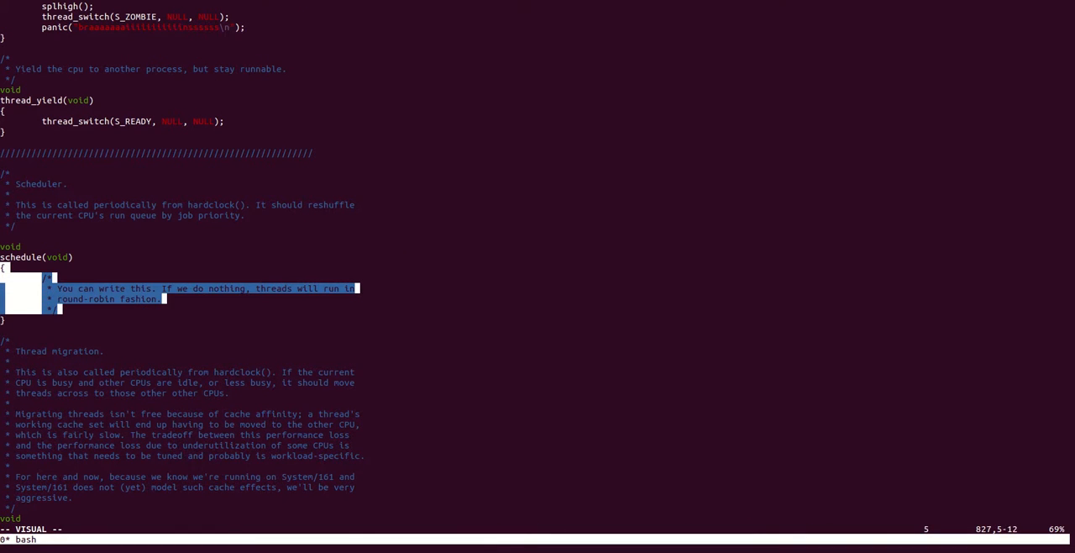
key(Escape)
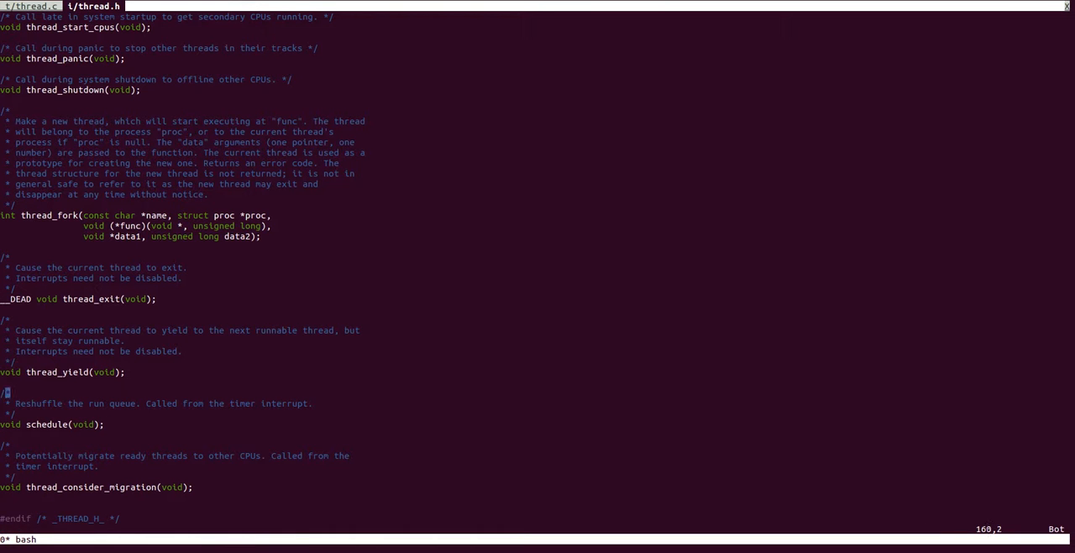
- Highlight the thread_yield declaration line in thread.h
key(V)
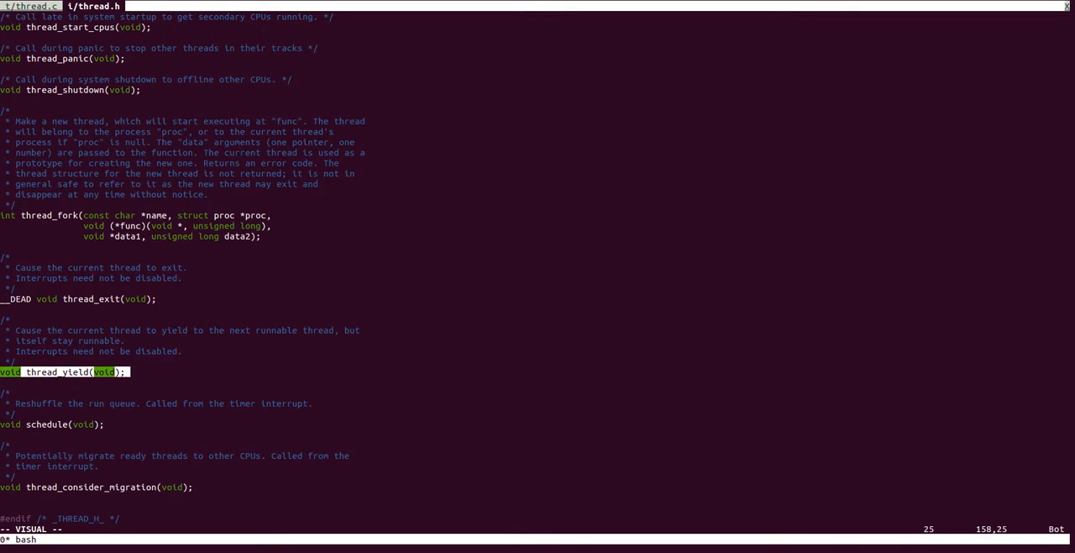
key(Escape)
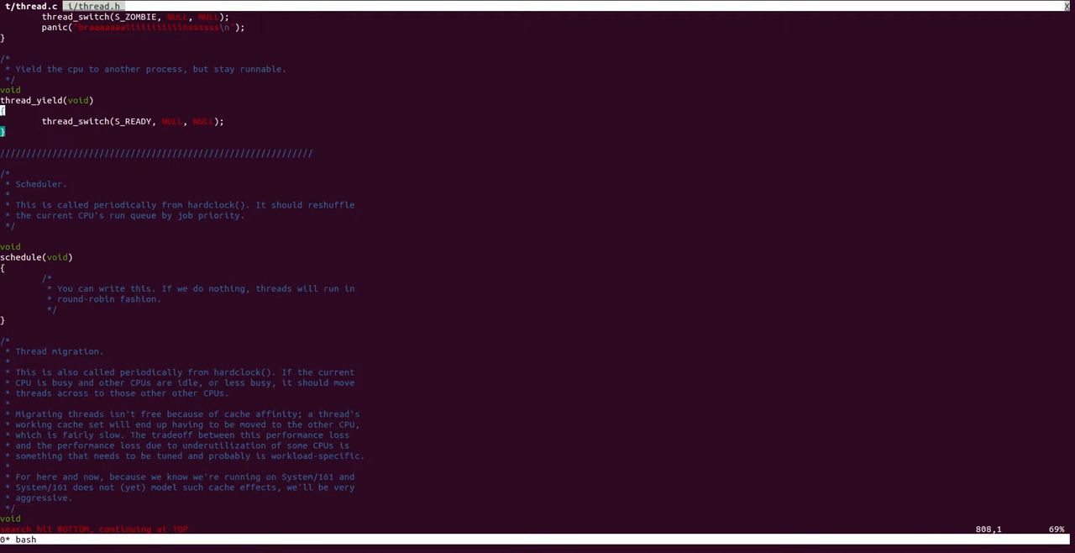
- Search thread.c for thread_switch( and scroll down to its switch (newstate) block
key(v)
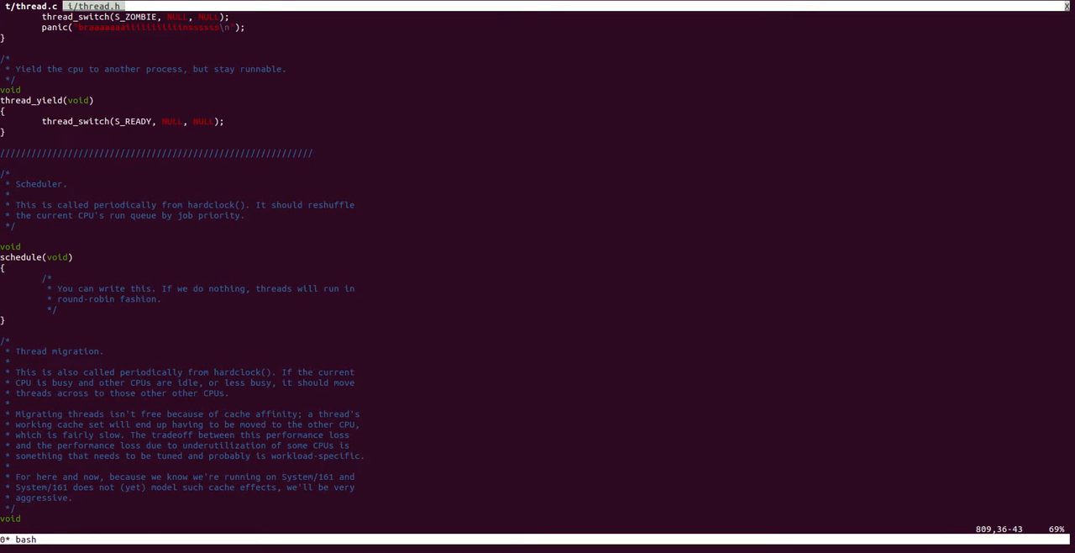
text(/thread_switch()
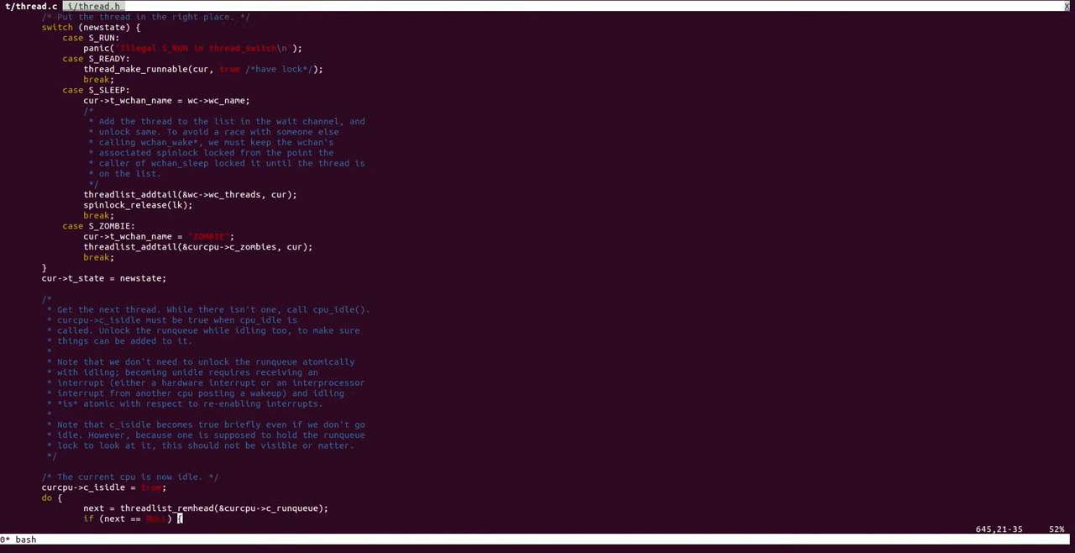
scroll(down, 3)
text(grep "sw)
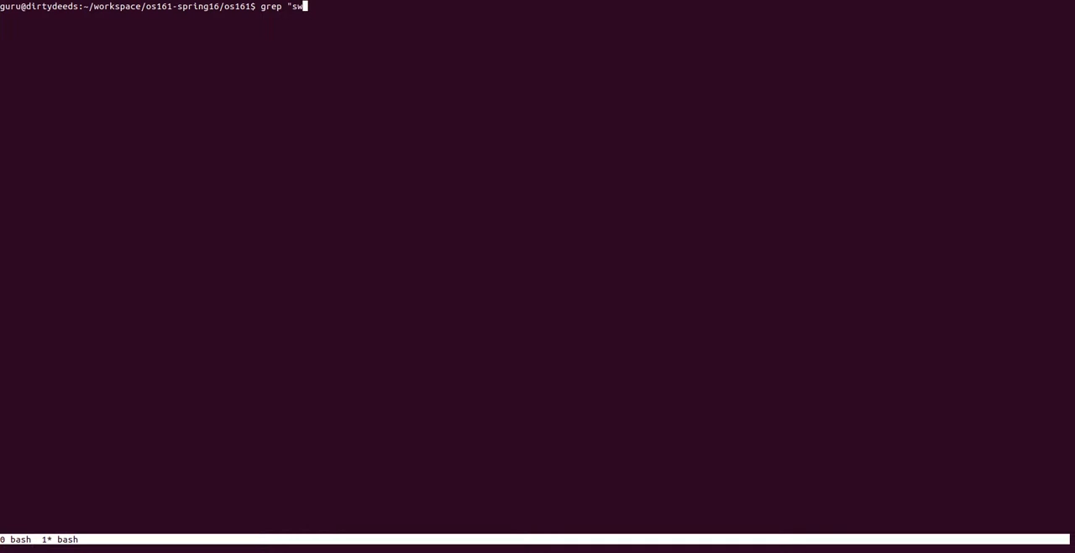
- Grep the sources for "switchframe_switch", then start opening kern/arch/mips/thread/switch.S in Vim
text(itchframe_switch)
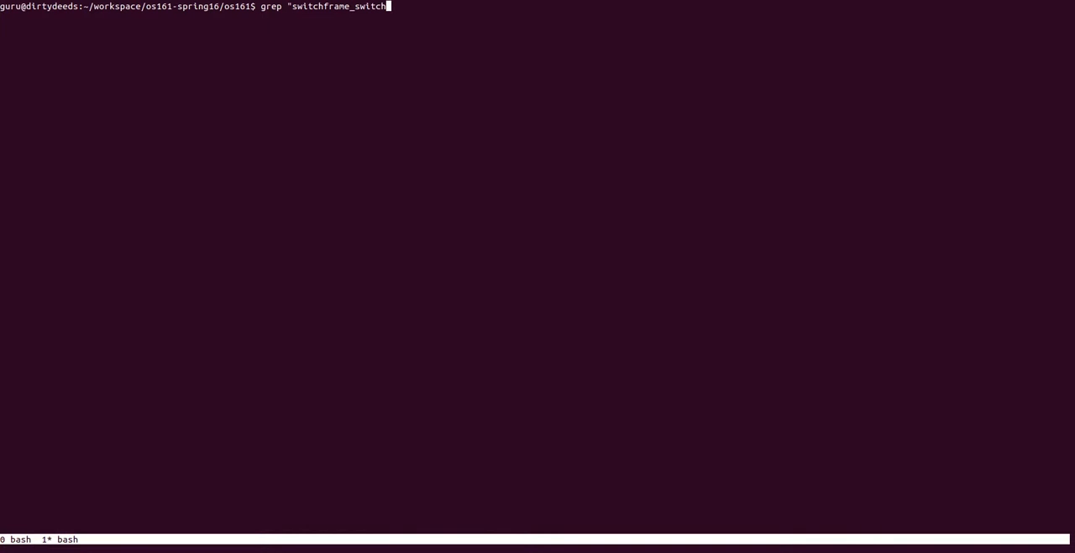
text(" * -rI)
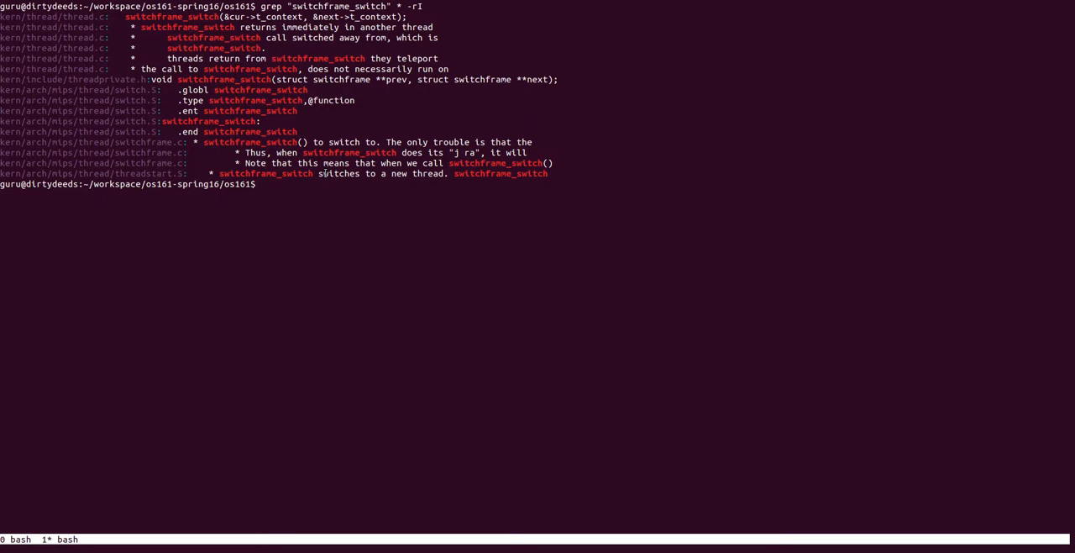
text(vim kern/arch/mips/thread/switch.S)
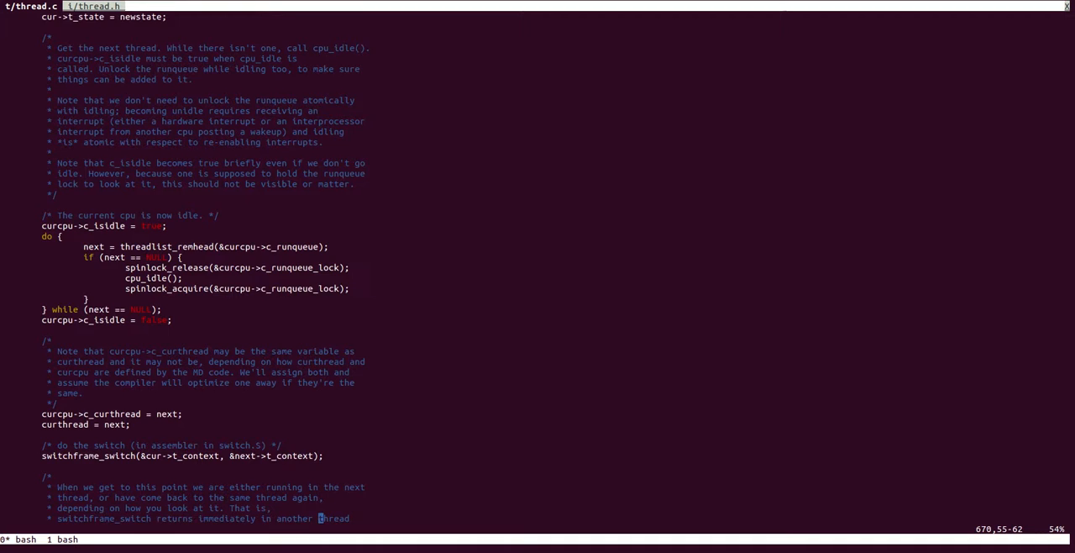
scroll(down, 3)
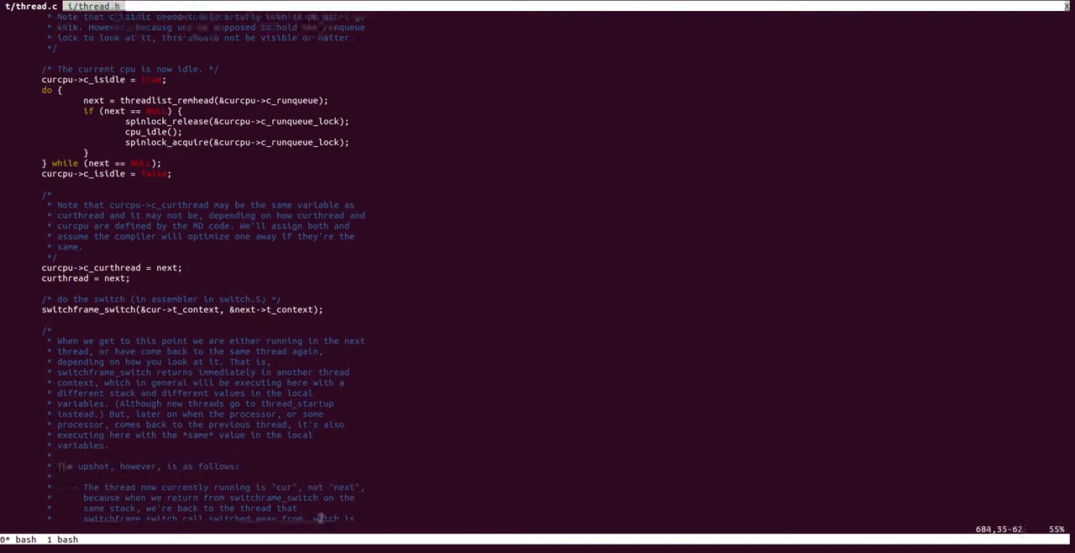
scroll(down, 3)
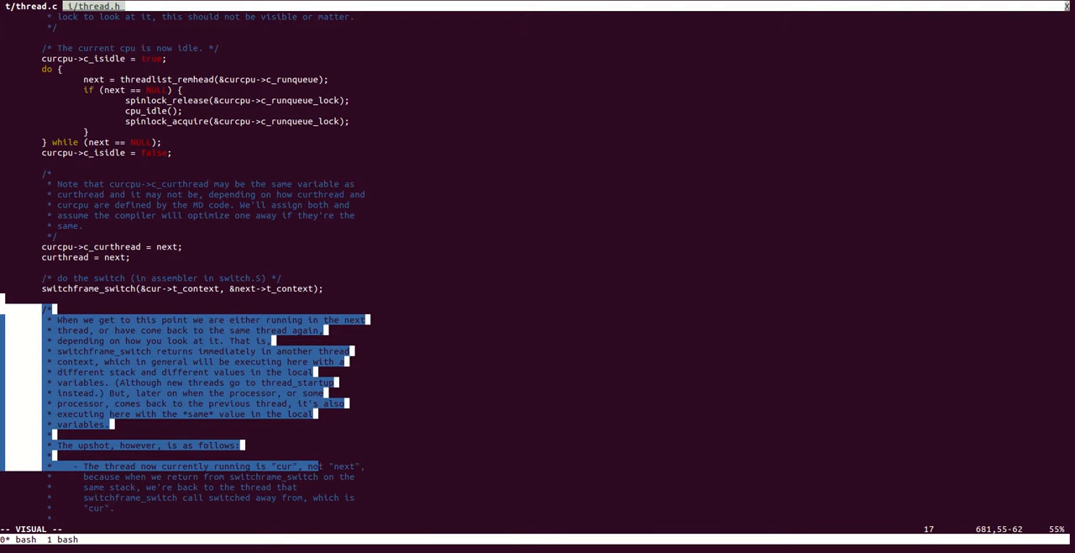
key(Escape)
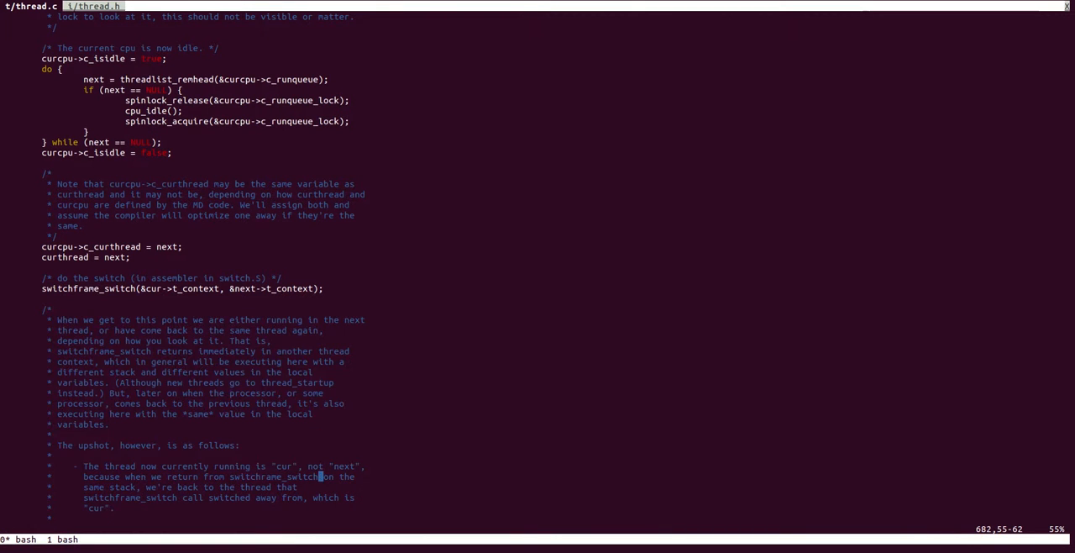
scroll(down, 3)
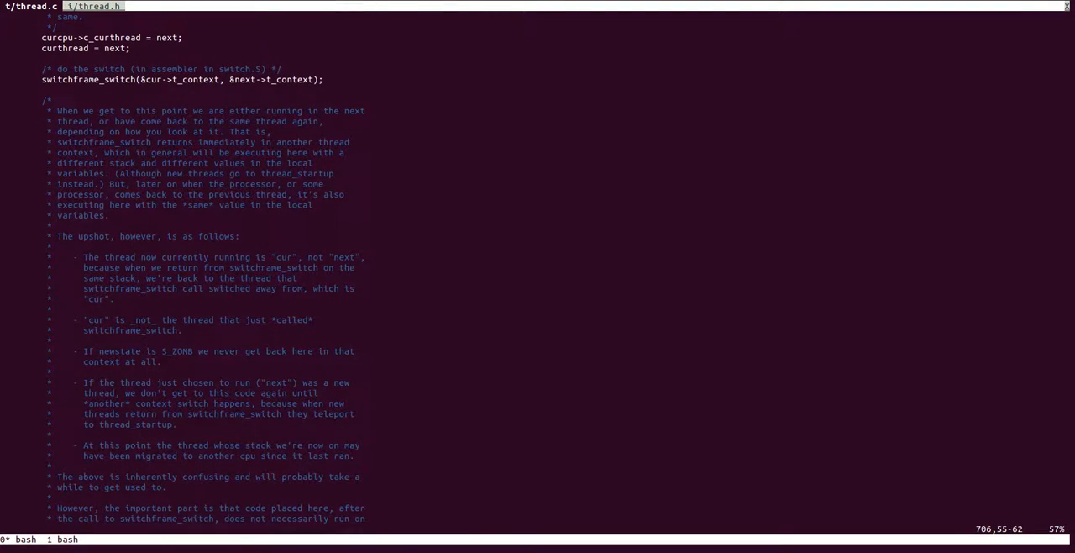
scroll(down, 3)
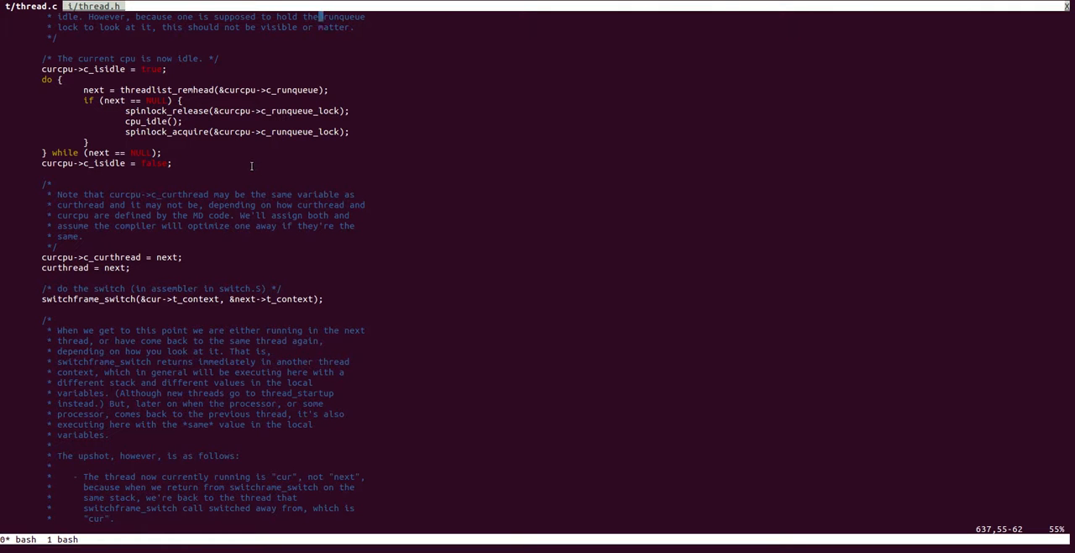
mouse_move(234, 155)
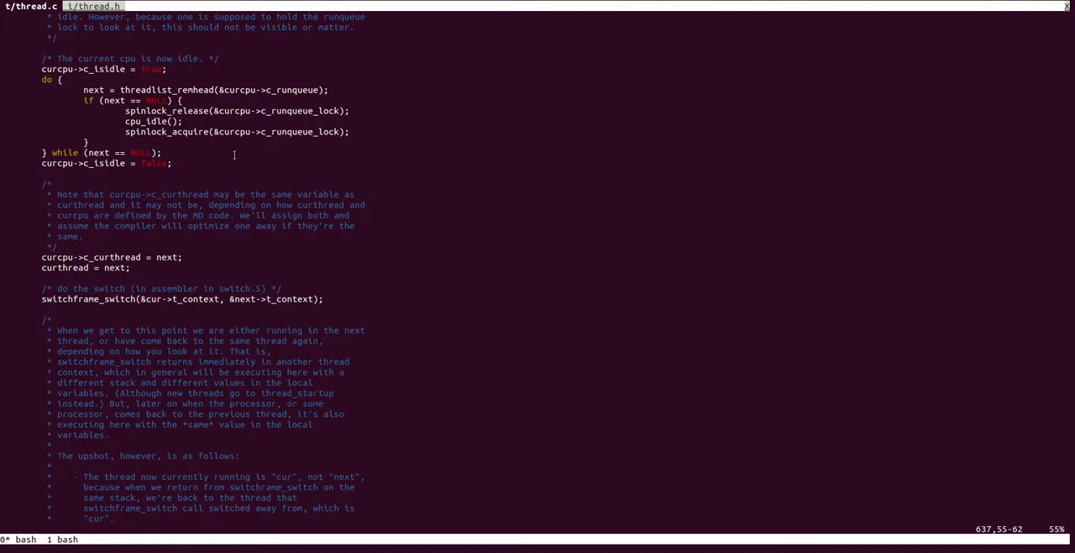